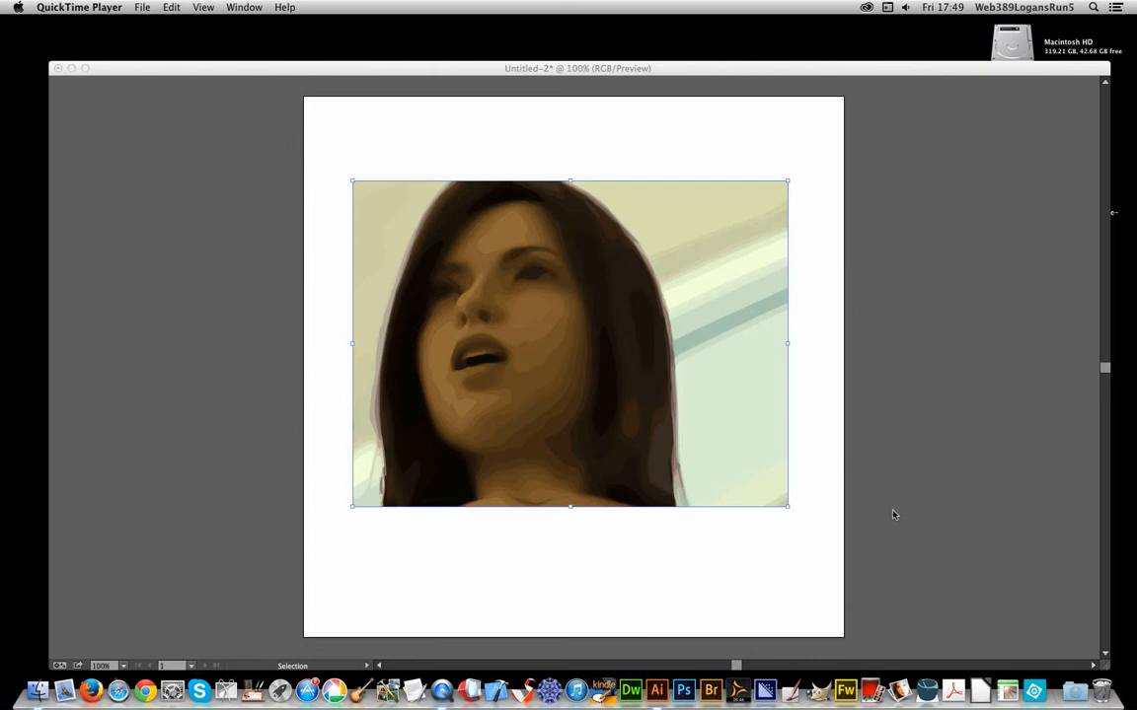
{"action": "mouse_move", "coordinate": [748, 76]}
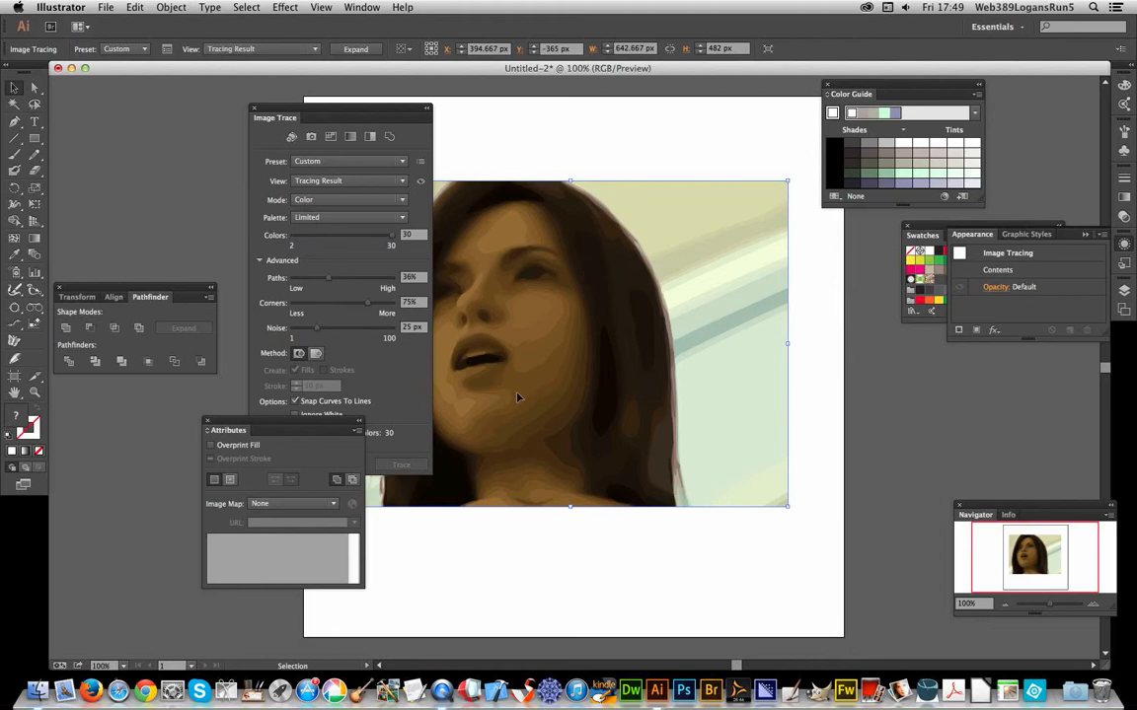
{"action": "mouse_move", "coordinate": [321, 204]}
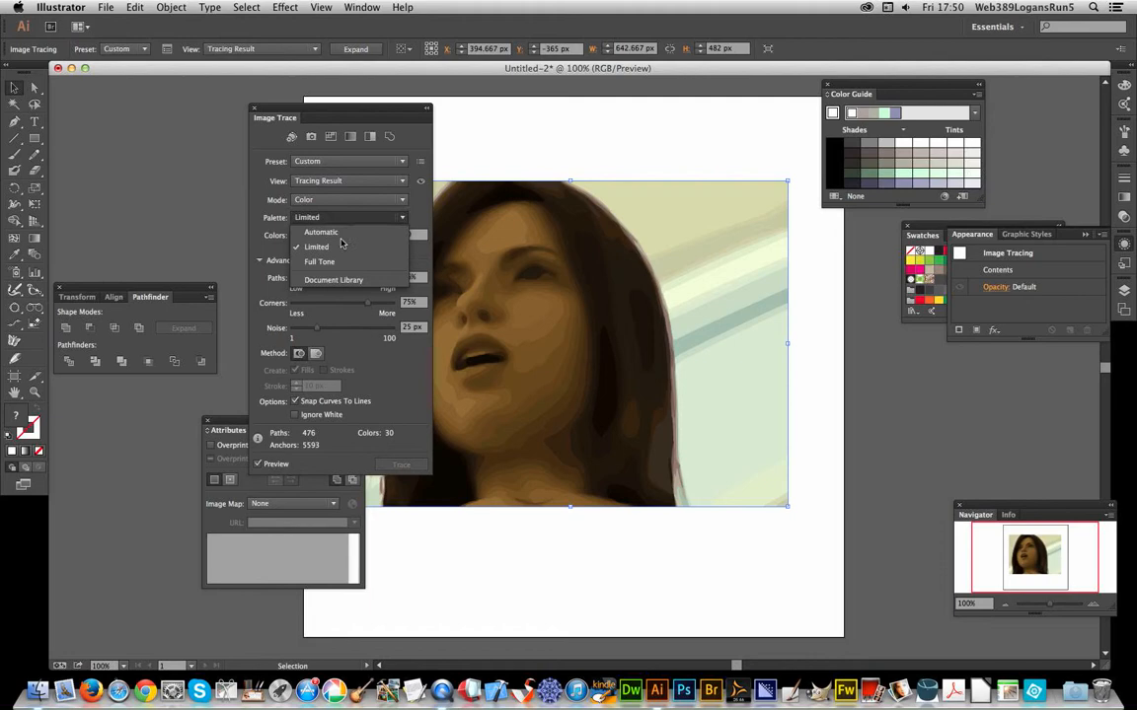
{"action": "mouse_move", "coordinate": [345, 287]}
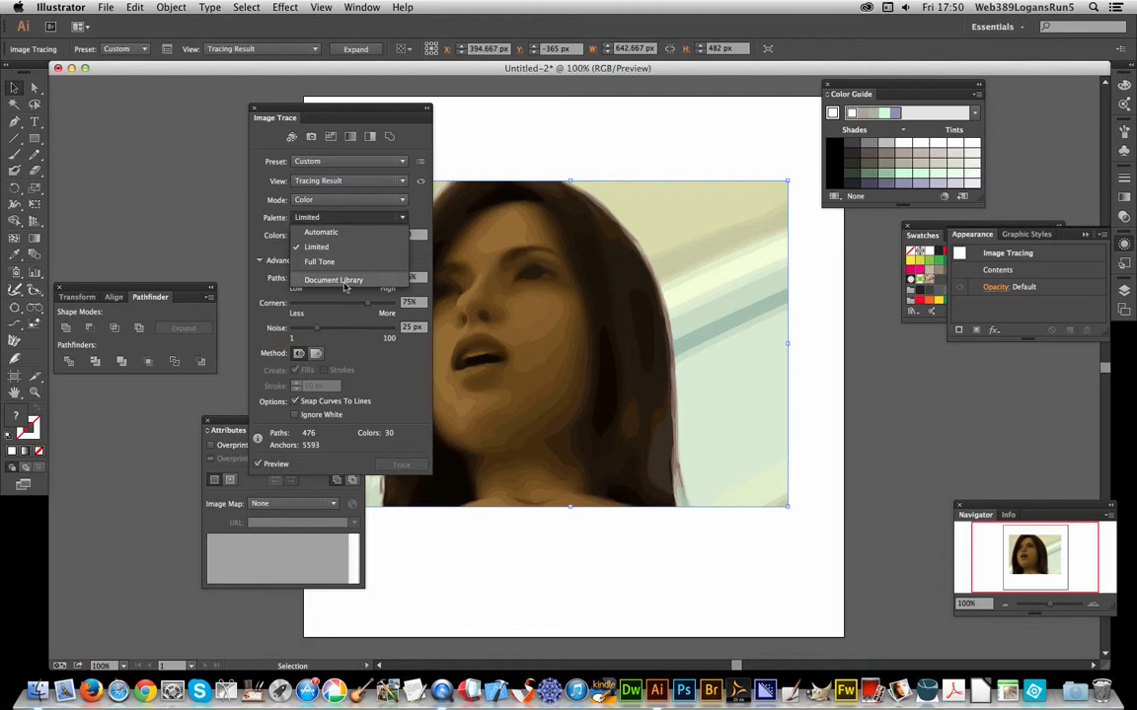
{"action": "mouse_move", "coordinate": [373, 284]}
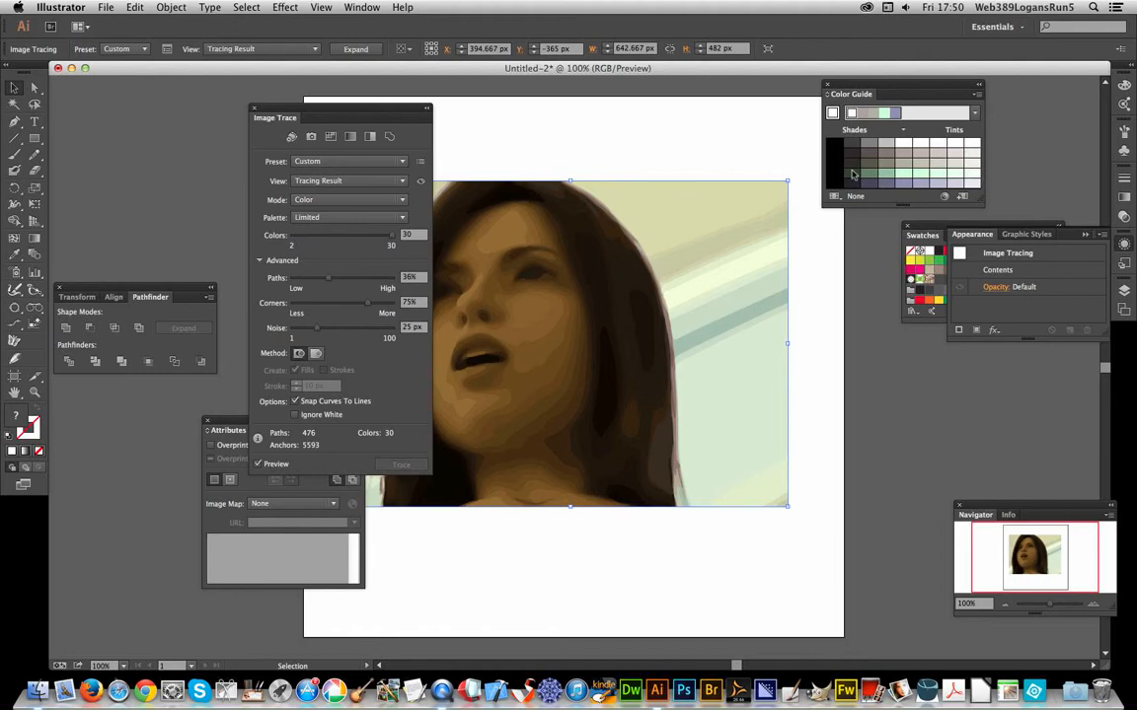
Step: Open the Metal swatch library from the Swatches panel menu
{"action": "left_click", "coordinate": [921, 235]}
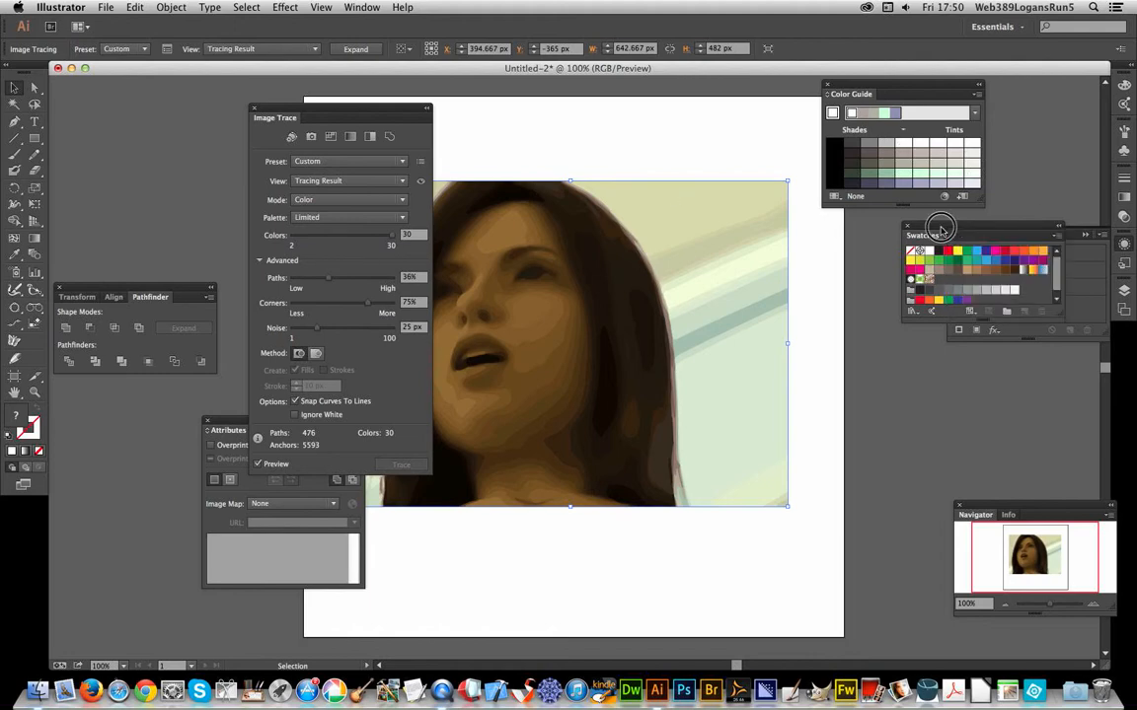
{"action": "left_click", "coordinate": [1056, 235]}
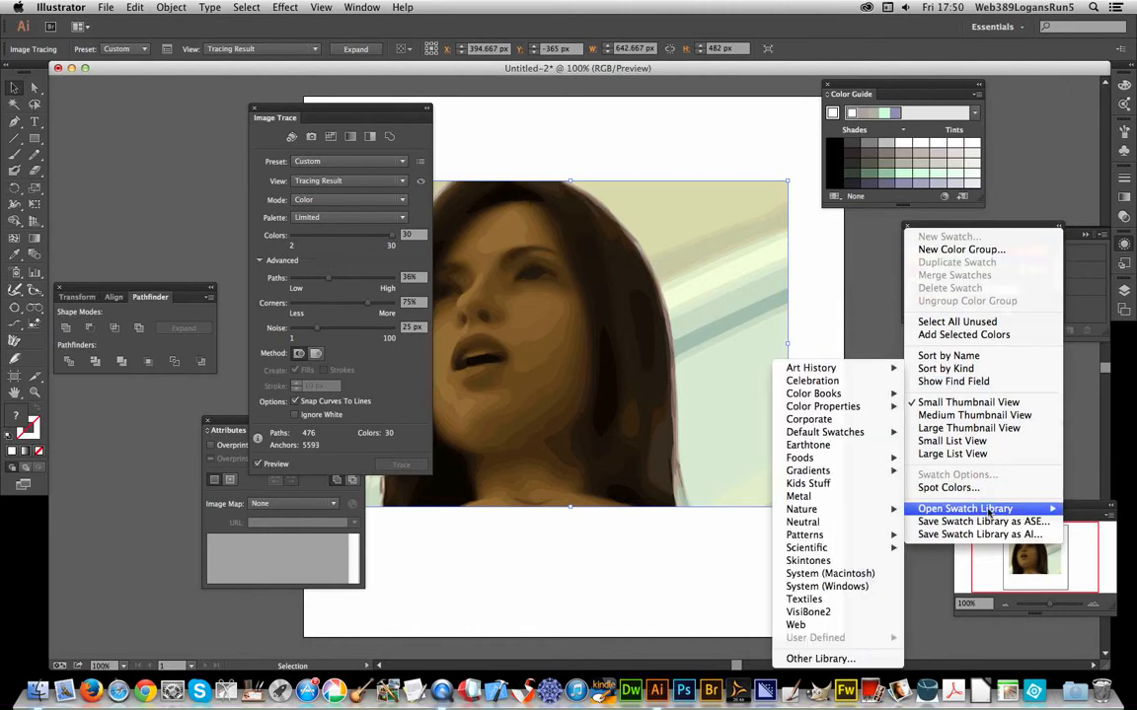
{"action": "mouse_move", "coordinate": [807, 484]}
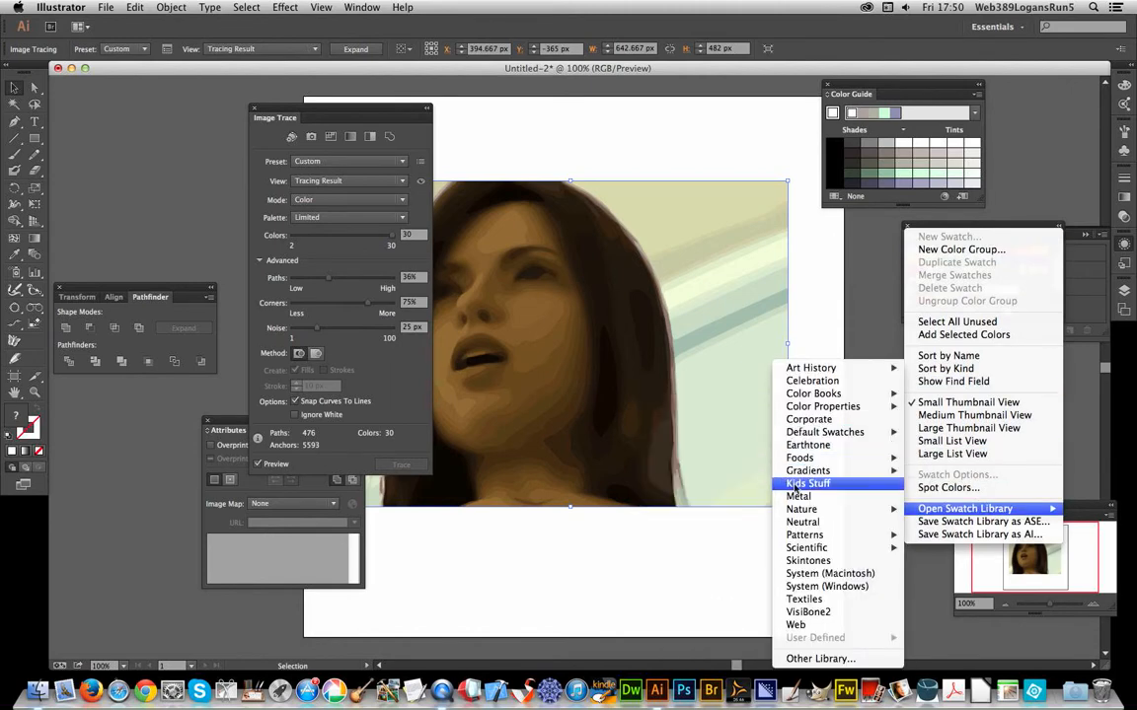
{"action": "mouse_move", "coordinate": [799, 496]}
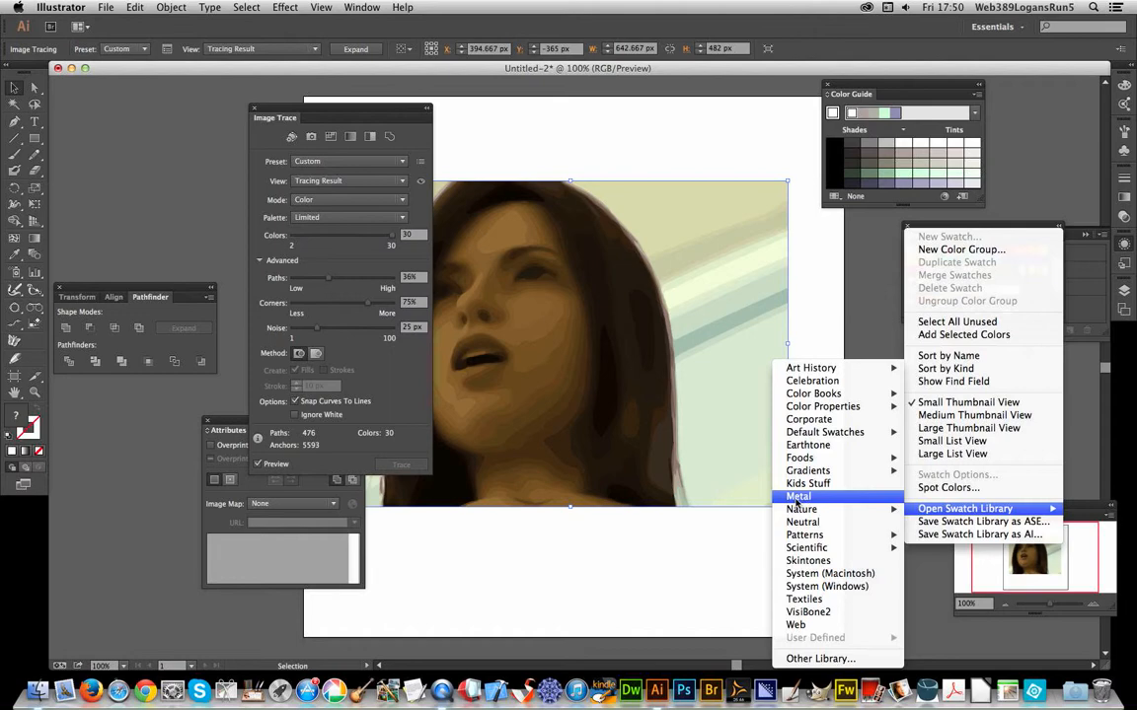
{"action": "left_click", "coordinate": [798, 496]}
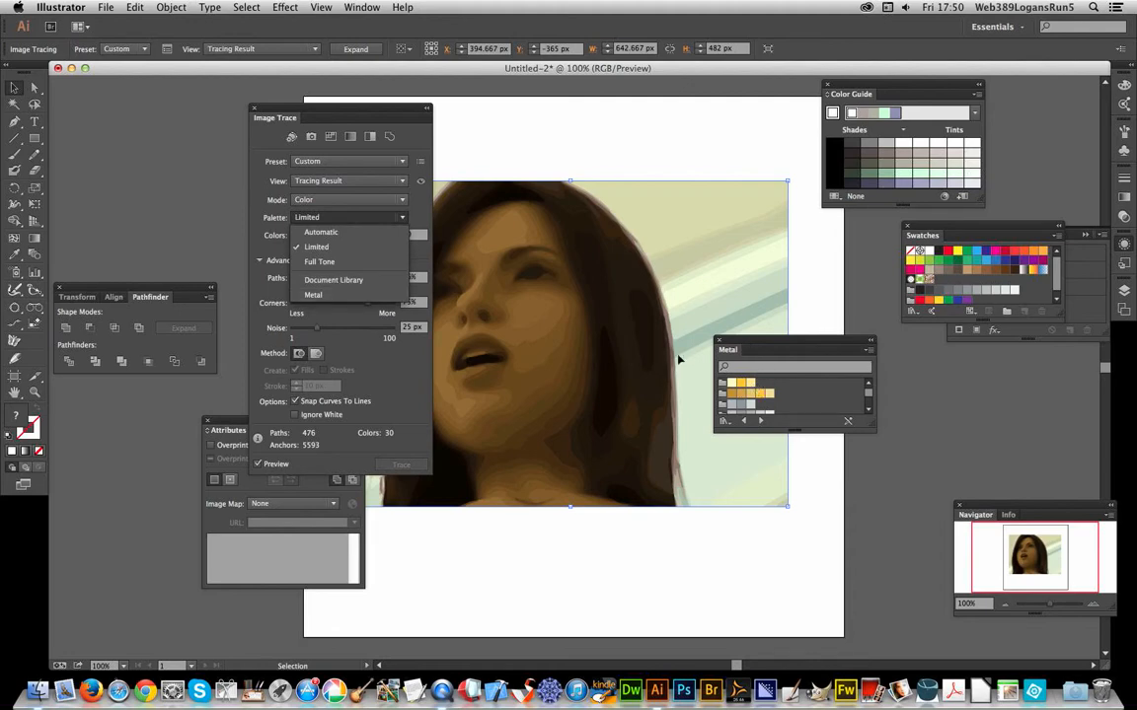
Step: Set the Image Trace palette to Metal, giving 608 paths and 37 colours
{"action": "left_click", "coordinate": [312, 294]}
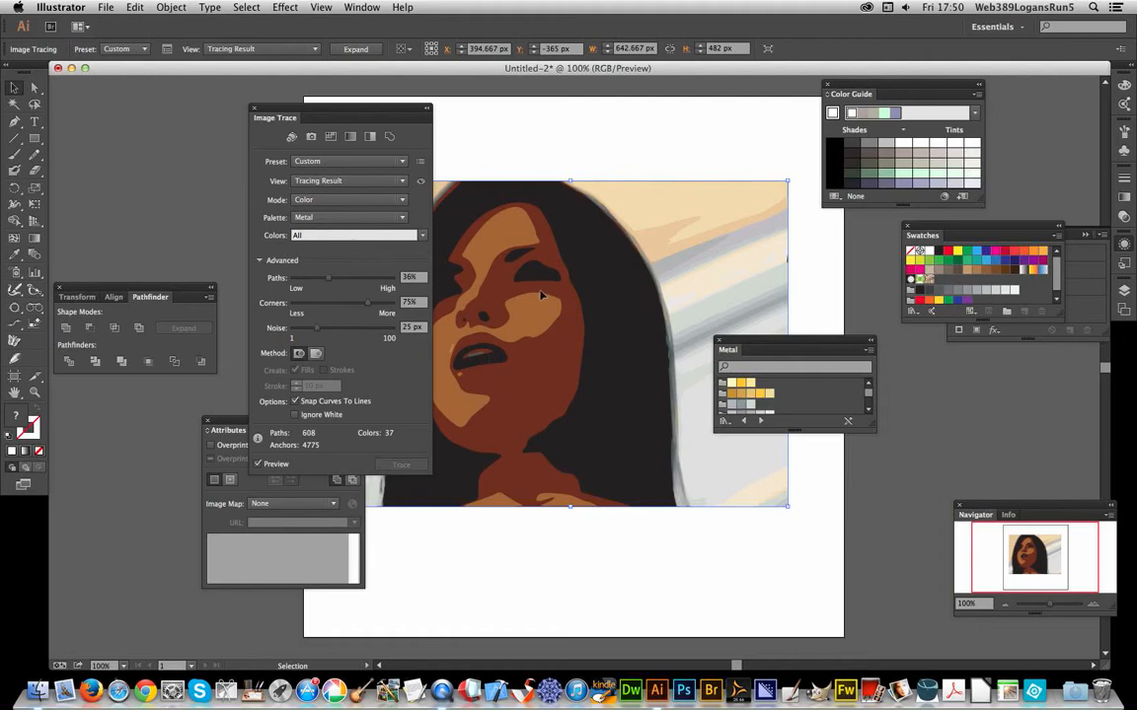
{"action": "mouse_move", "coordinate": [546, 283]}
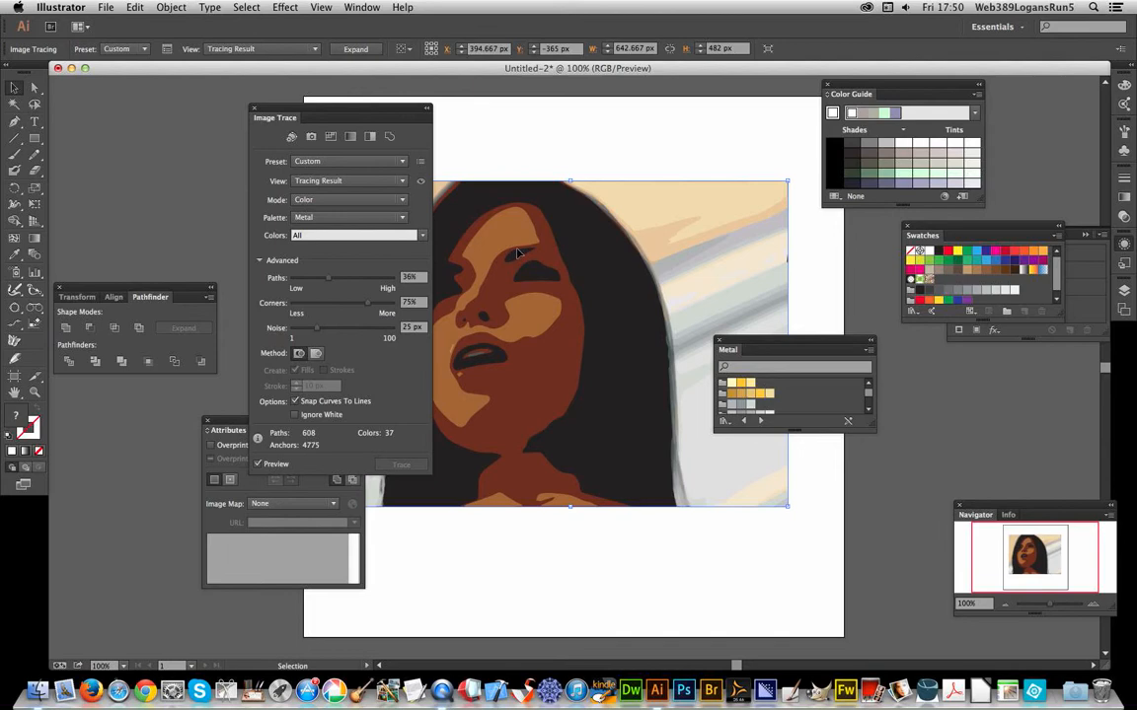
{"action": "mouse_move", "coordinate": [550, 157]}
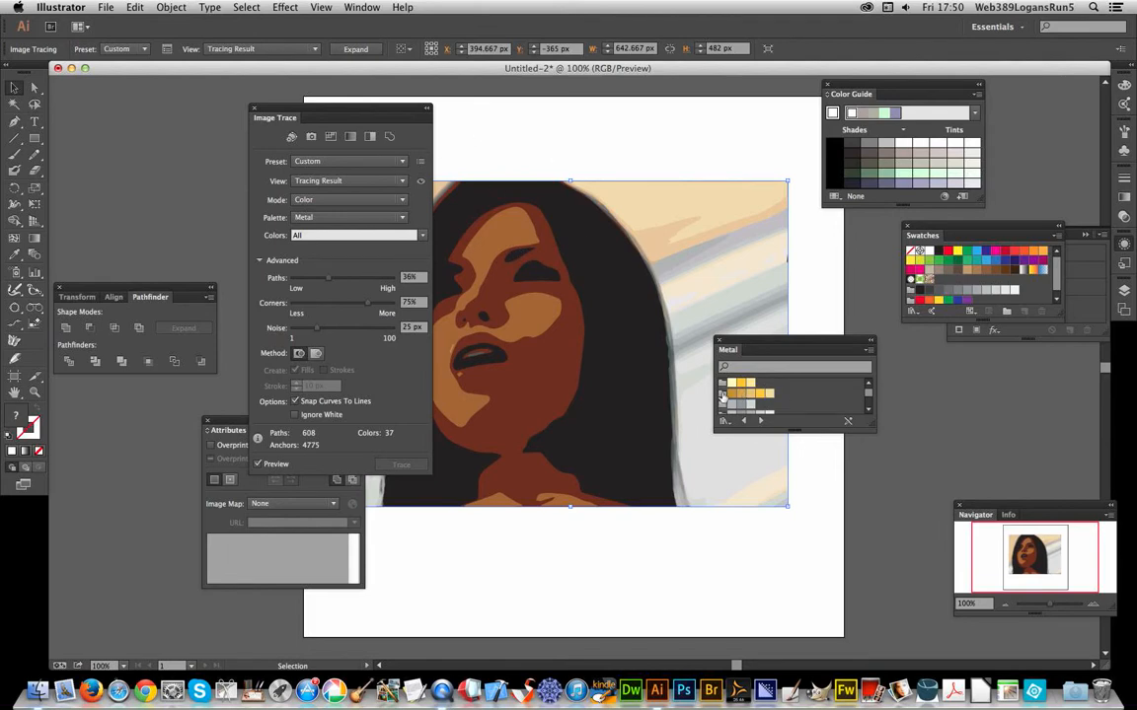
{"action": "mouse_move", "coordinate": [725, 395]}
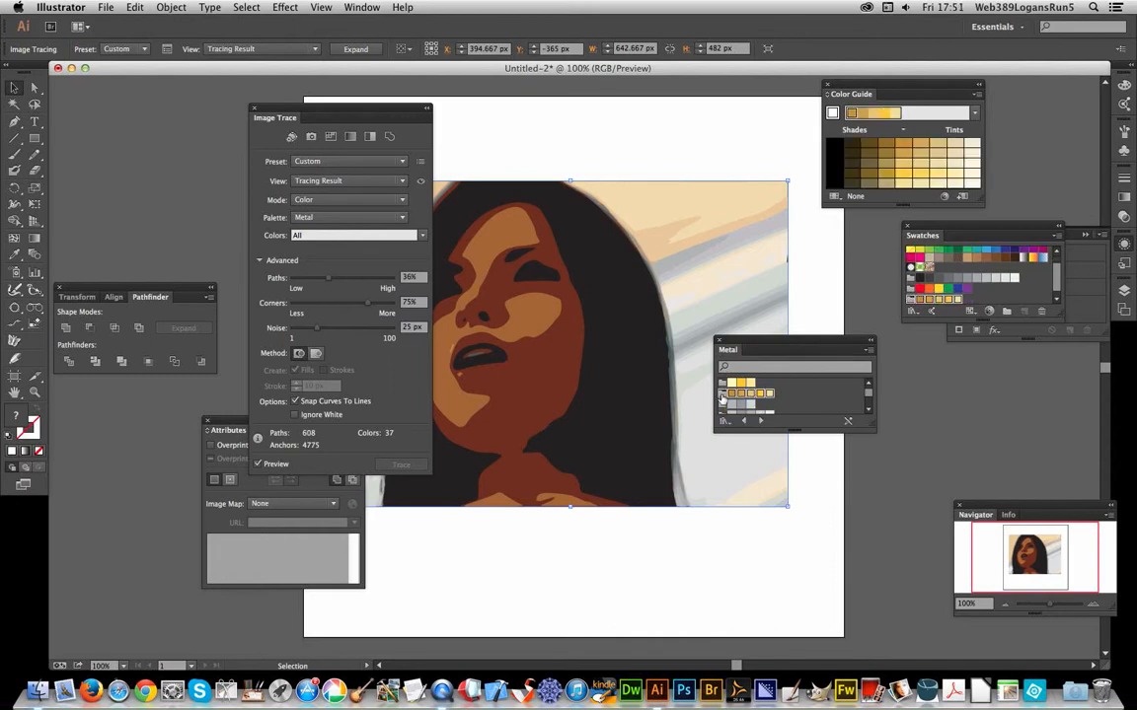
{"action": "mouse_move", "coordinate": [732, 395]}
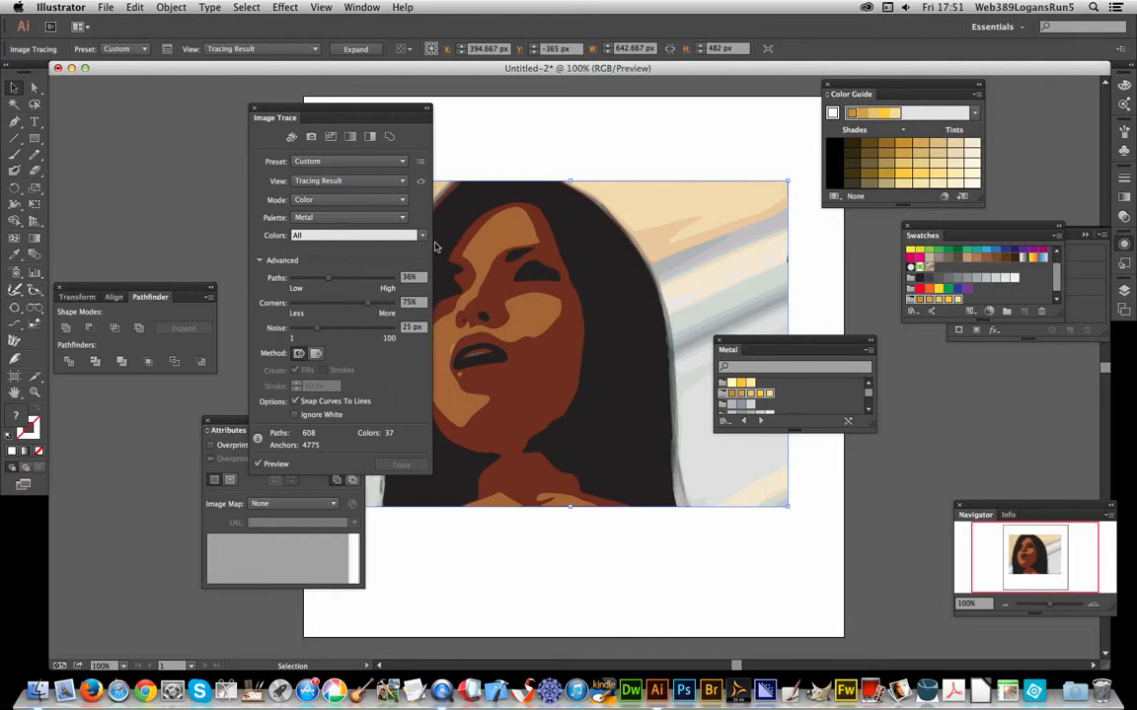
Step: Choose a Gold colour group from the Metal library as the trace colours
{"action": "left_click", "coordinate": [401, 217]}
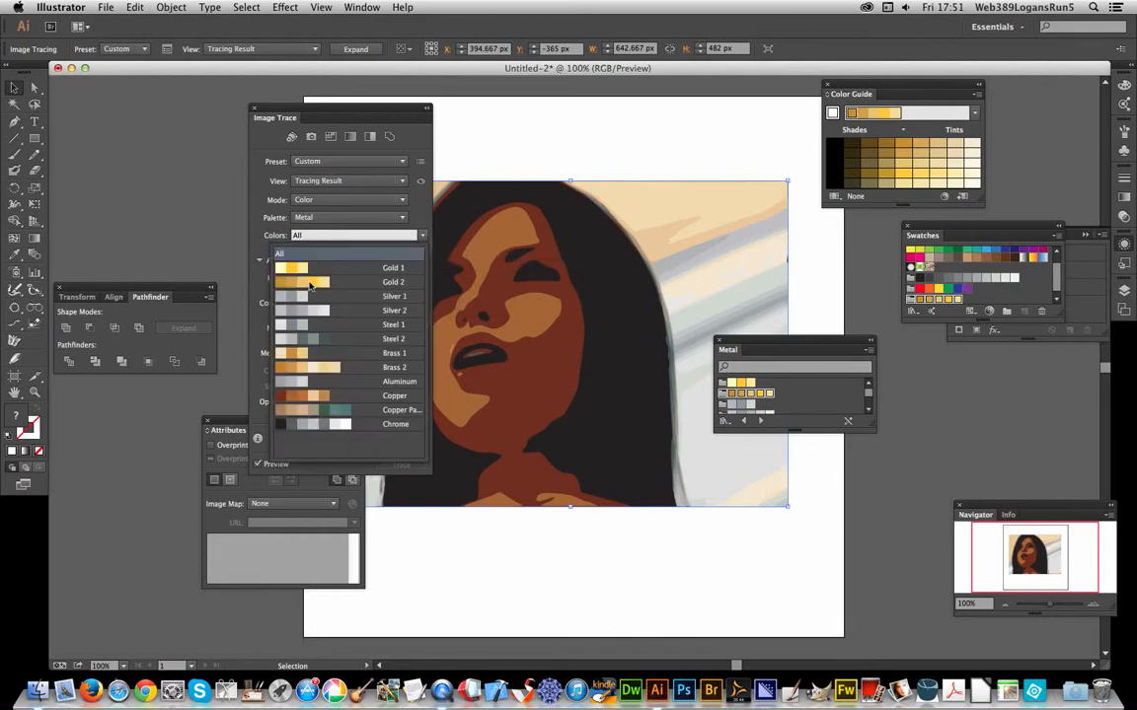
{"action": "left_click", "coordinate": [292, 267]}
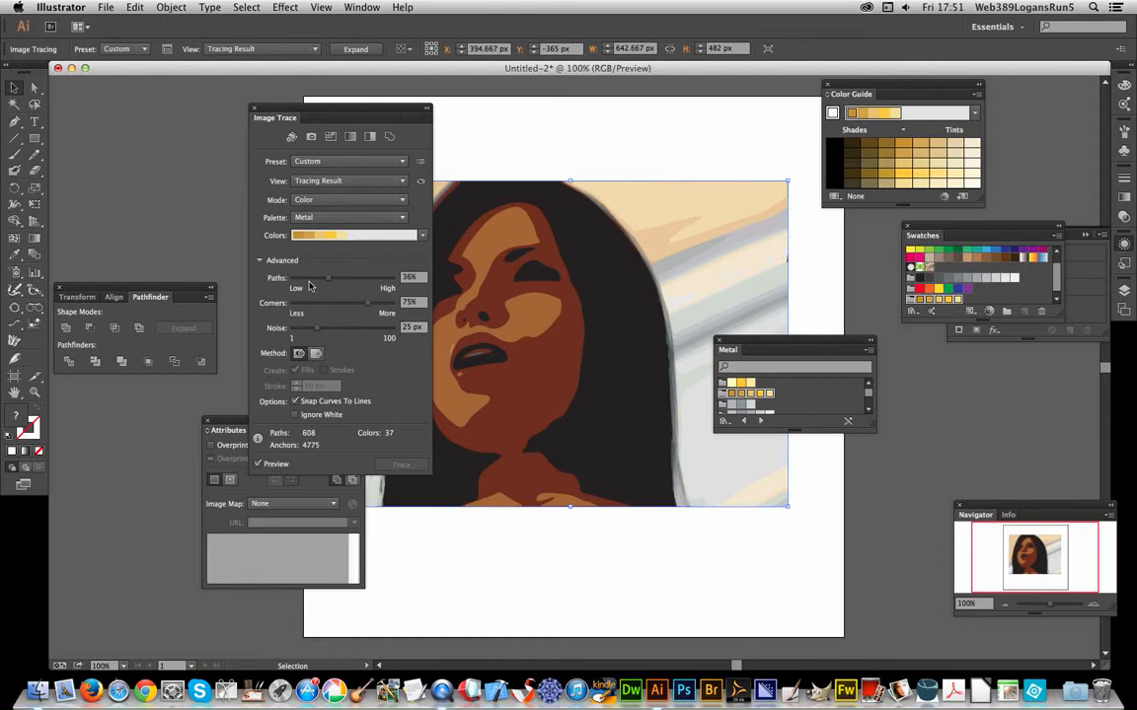
{"action": "mouse_move", "coordinate": [592, 318]}
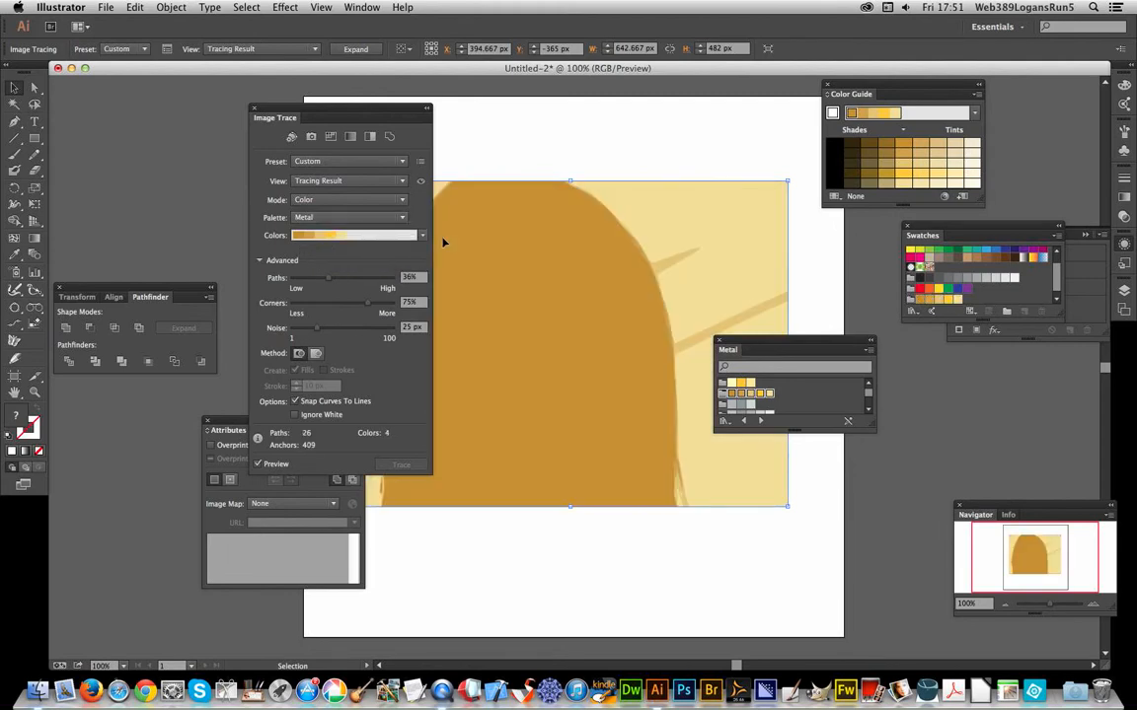
Step: Switch the trace colours to the Copper Patina group, yielding 43 paths and 6 colours
{"action": "left_click", "coordinate": [402, 217]}
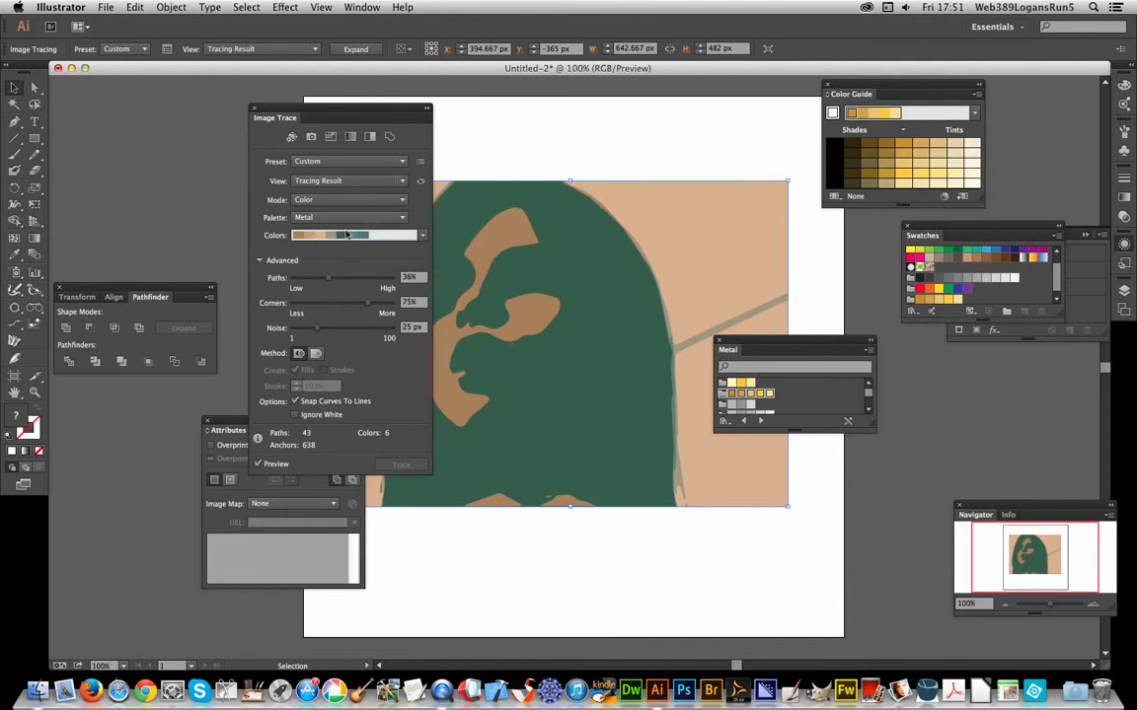
{"action": "mouse_move", "coordinate": [351, 253]}
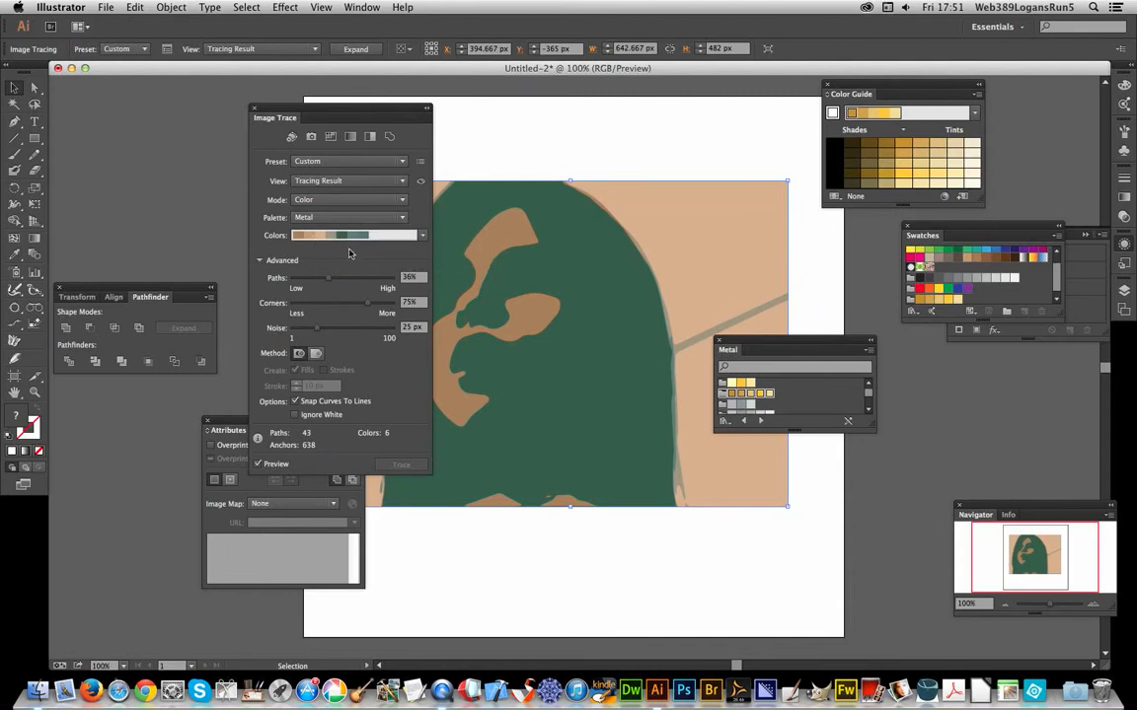
{"action": "mouse_move", "coordinate": [351, 283]}
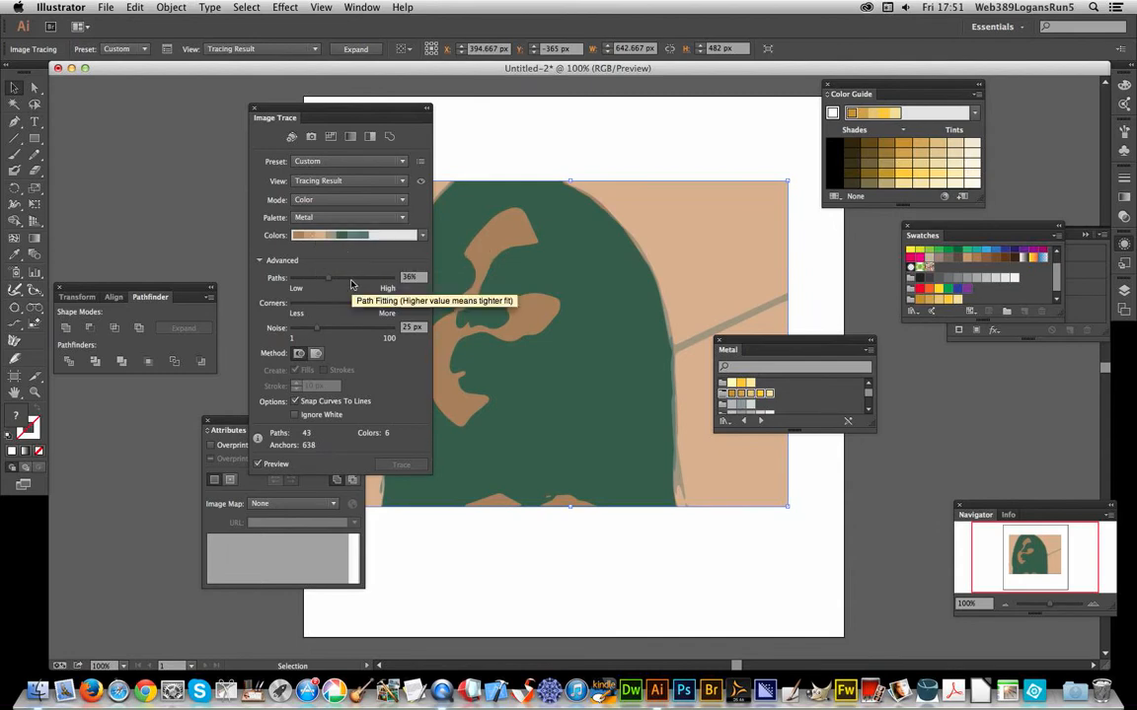